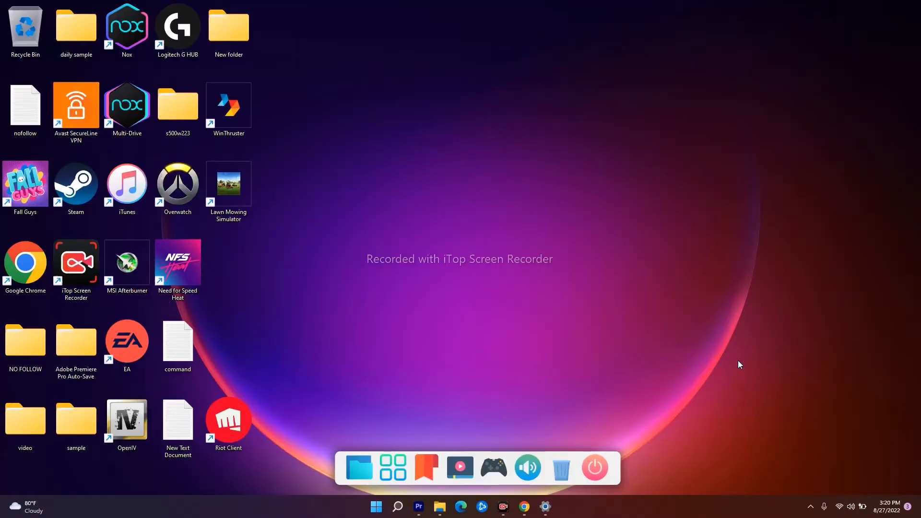
mouse_move(706, 336)
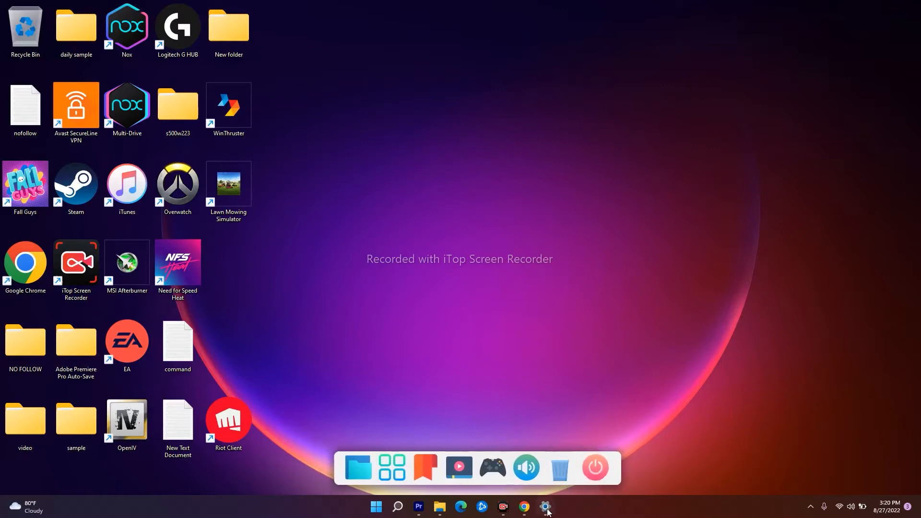
mouse_move(801, 353)
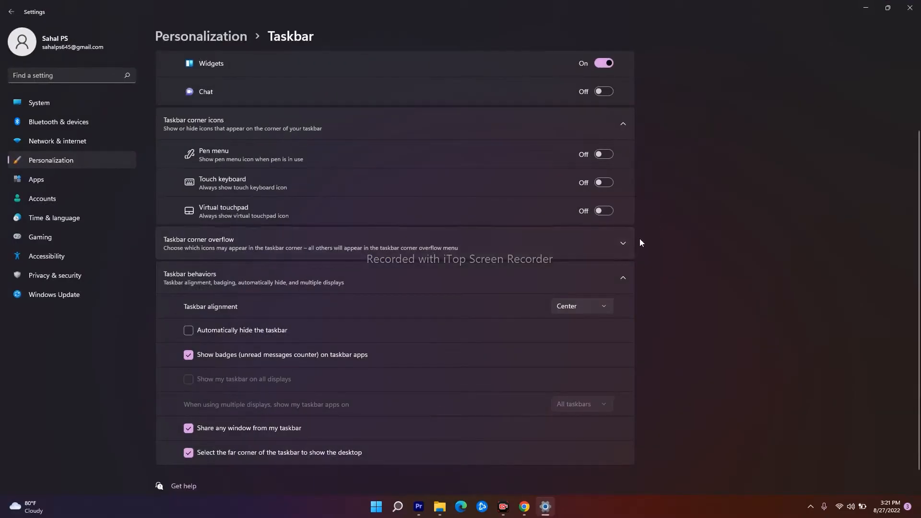
mouse_move(770, 113)
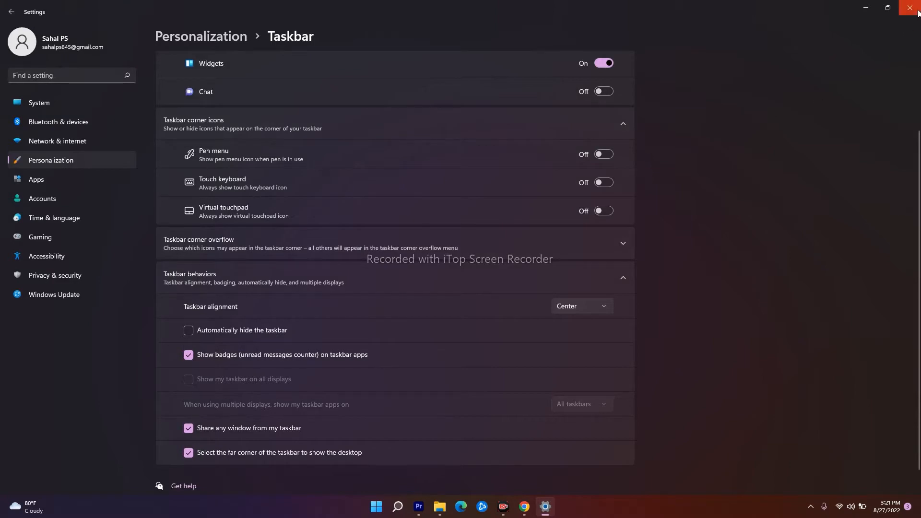
Close the Taskbar settings window to return to the desktop
click(914, 8)
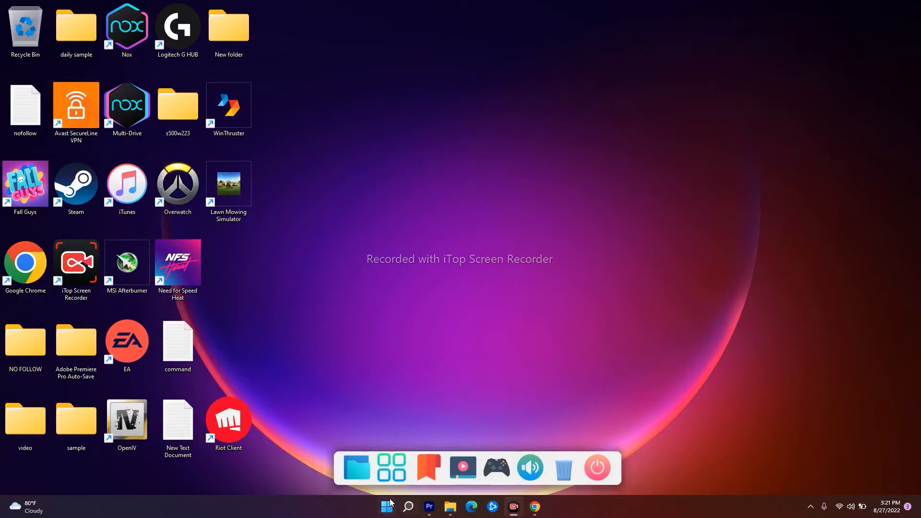
Open Task Manager's Startup tab and find the EpicGamesLauncher and Steam entries
right_click(386, 507)
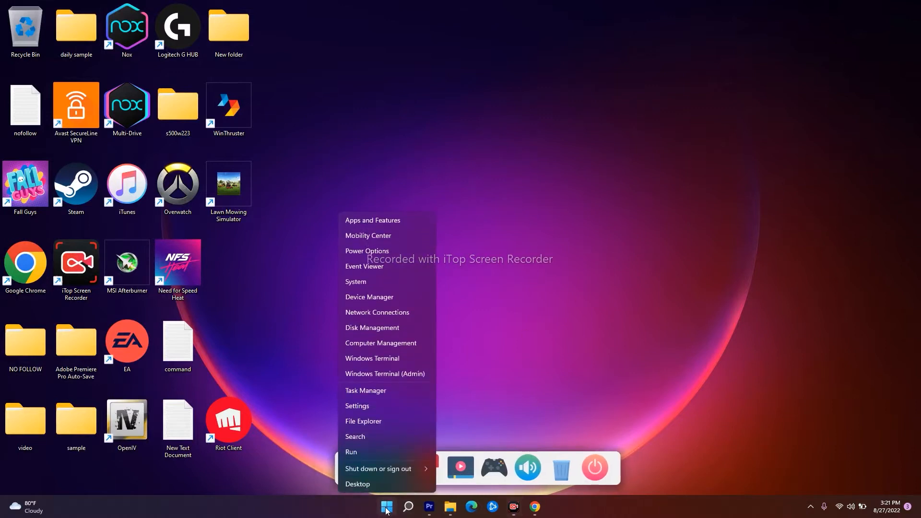
click(364, 390)
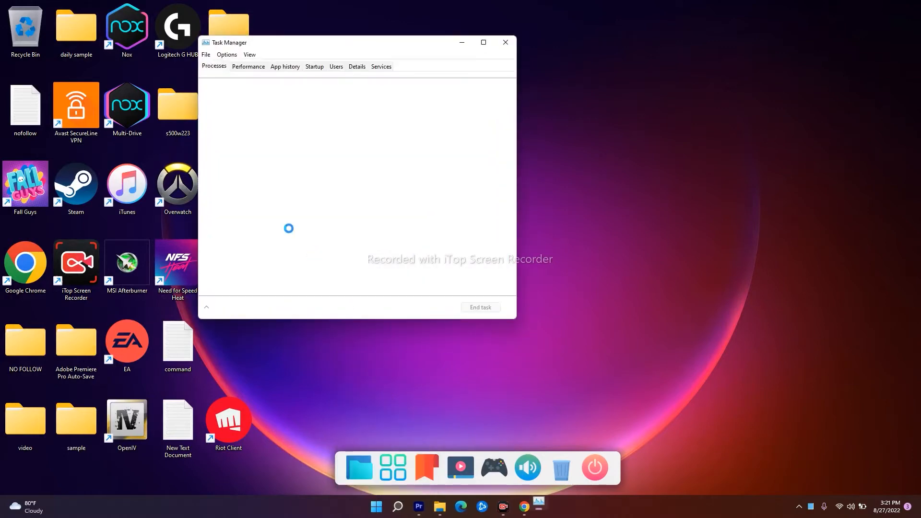
click(314, 66)
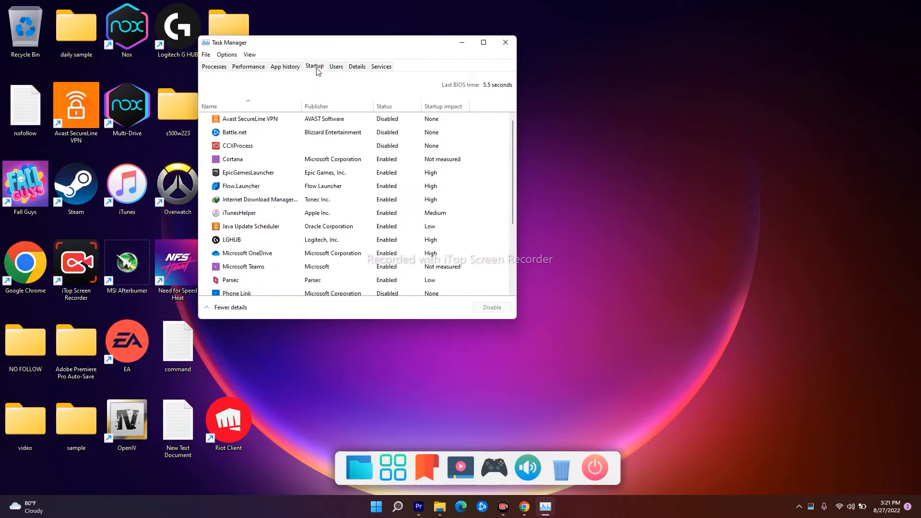
mouse_move(494, 66)
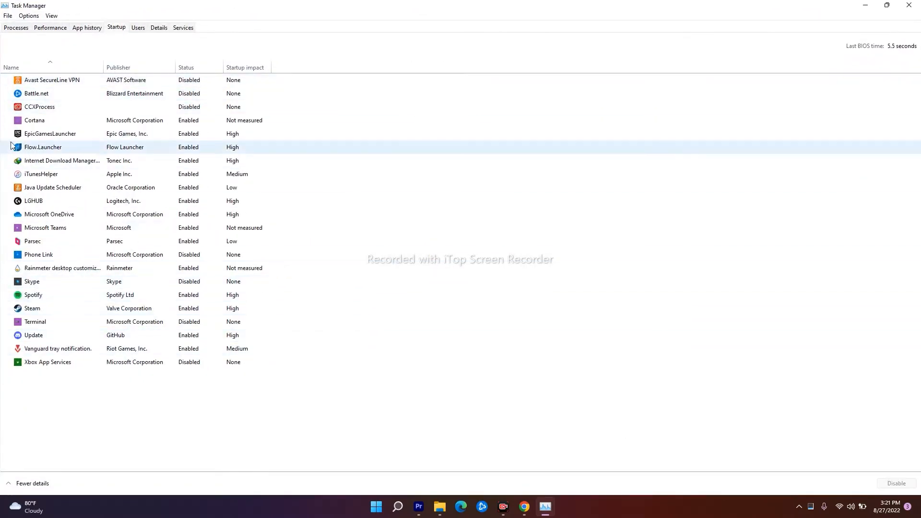
click(49, 134)
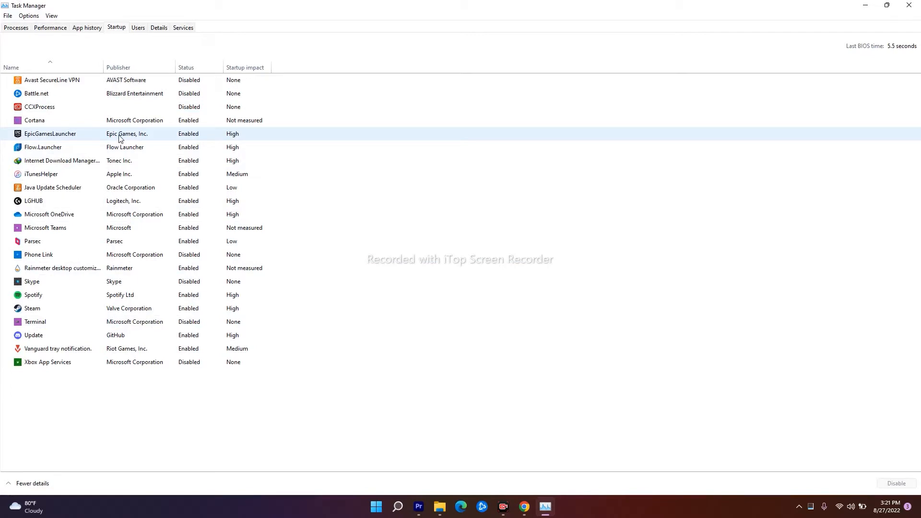
click(32, 309)
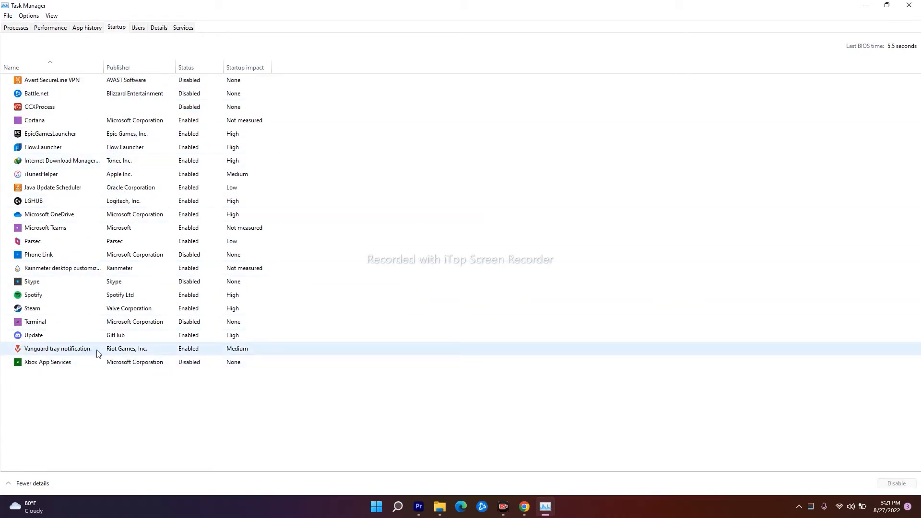
Disable EpicGamesLauncher and Steam from launching at startup
click(35, 322)
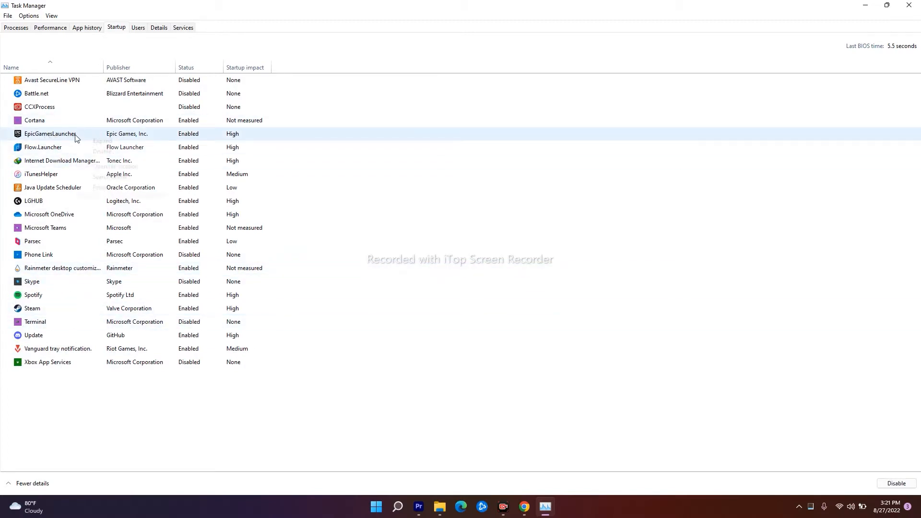
right_click(50, 134)
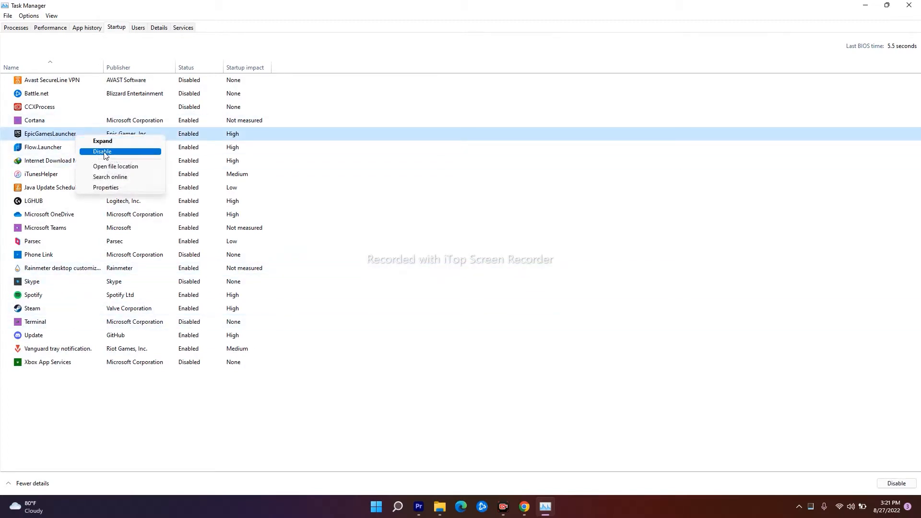
click(102, 151)
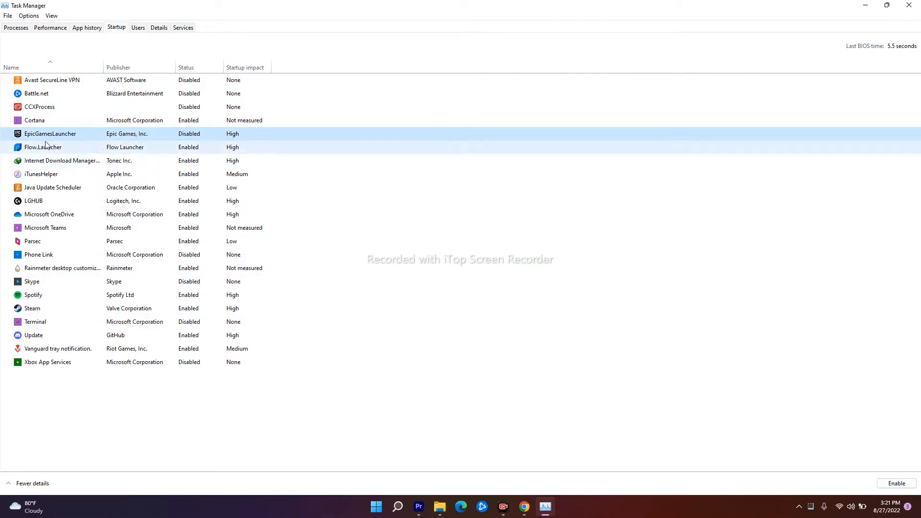
right_click(31, 308)
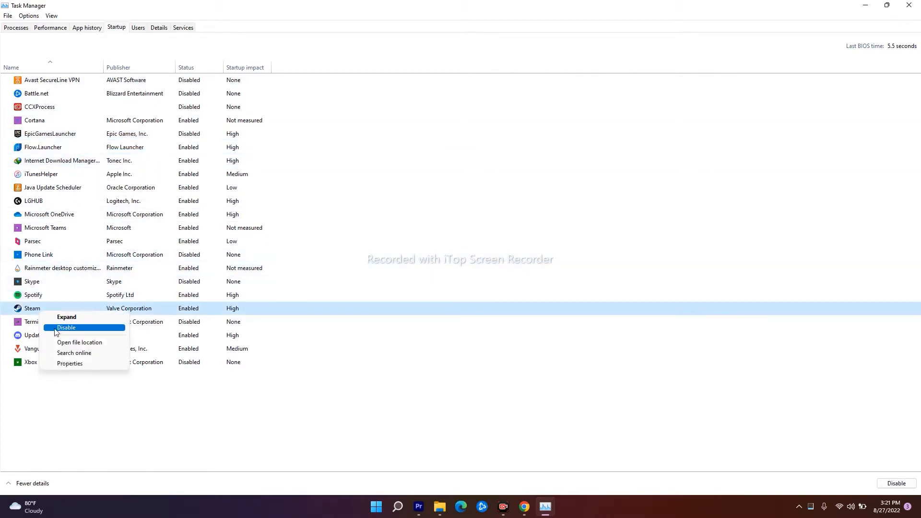
click(66, 328)
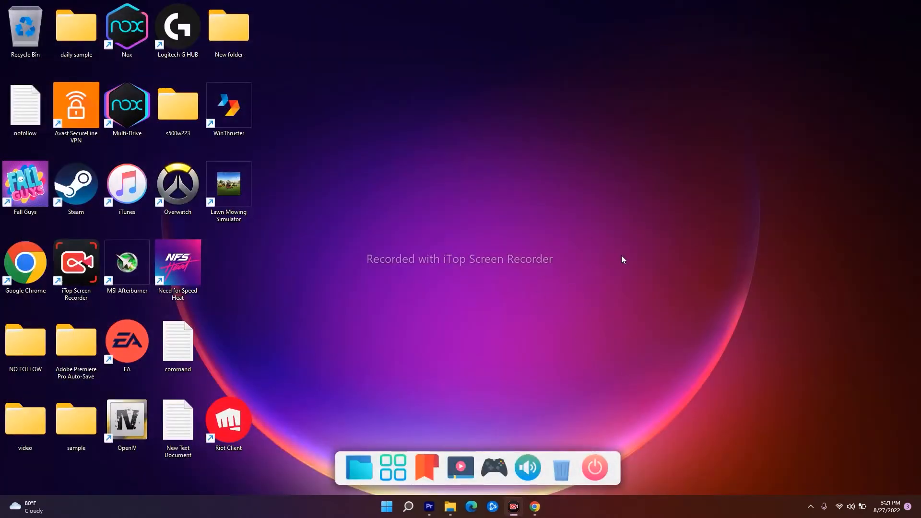
mouse_move(645, 240)
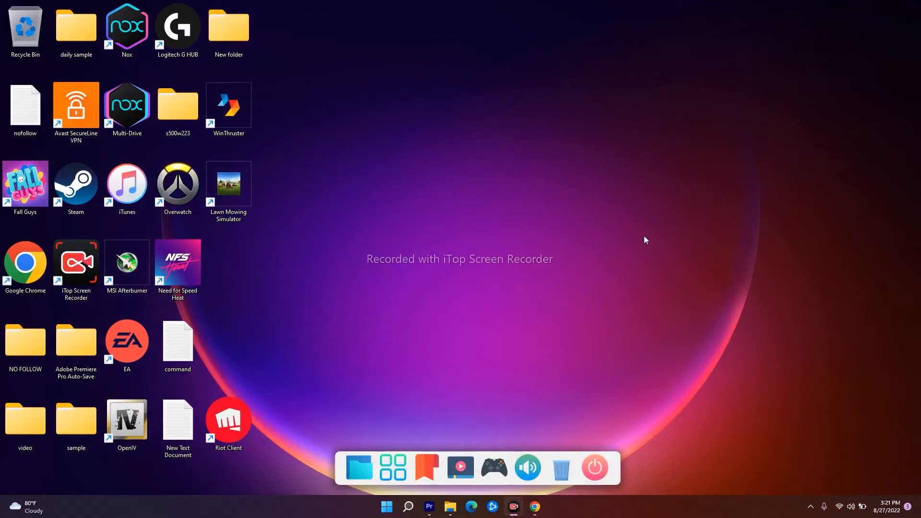
mouse_move(593, 261)
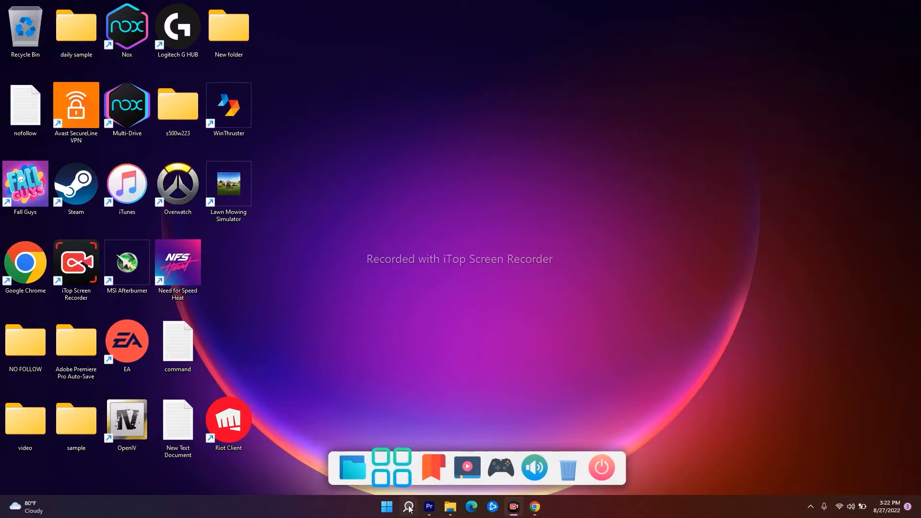
Search for %TEMP% to open the Local Temp folder in File Explorer
click(408, 507)
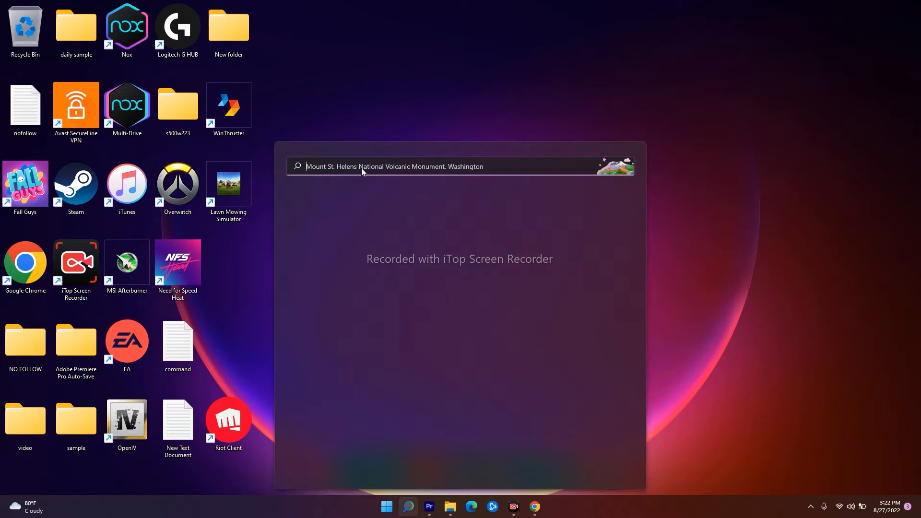
text(%T)
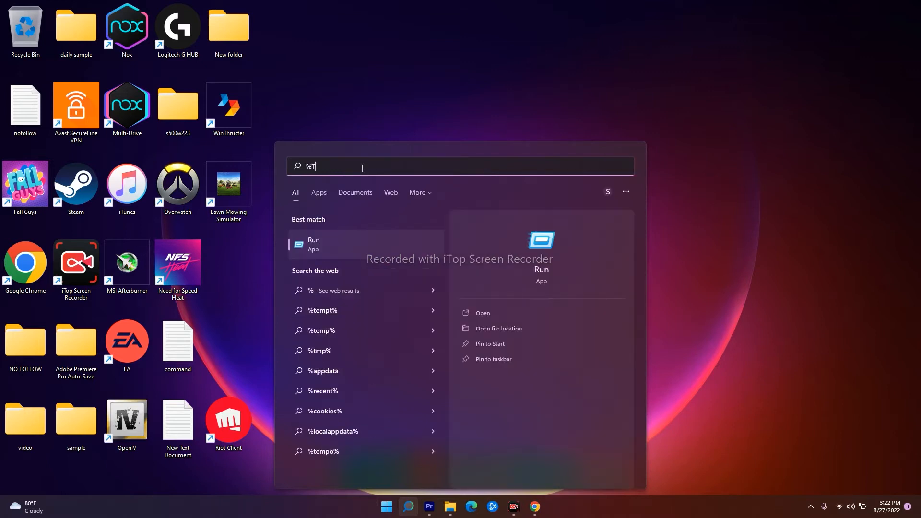
text(EMP)
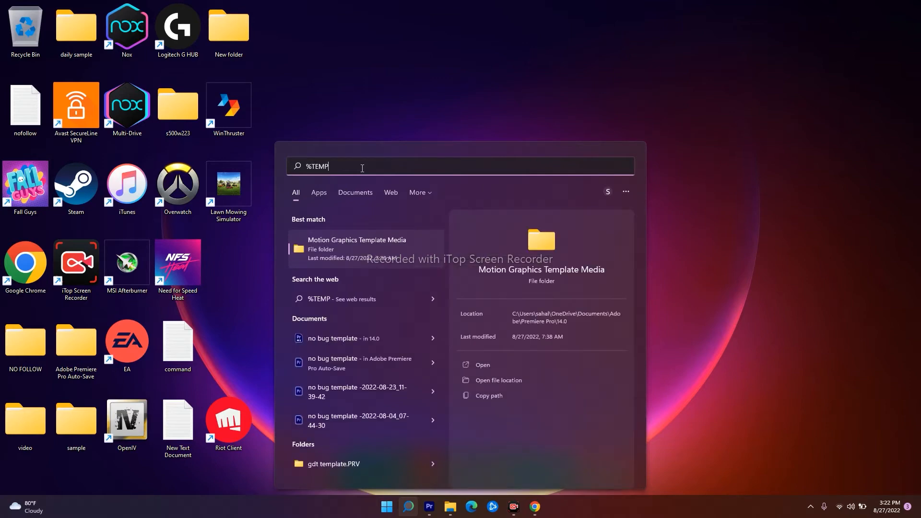
text(%)
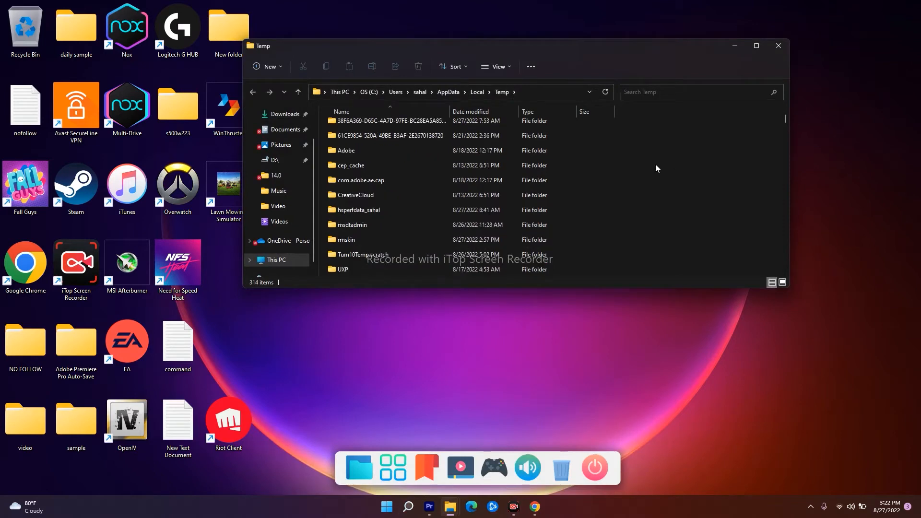
Delete all Temp folder files, skipping in-use ones, then close File Explorer
scroll(up, 3)
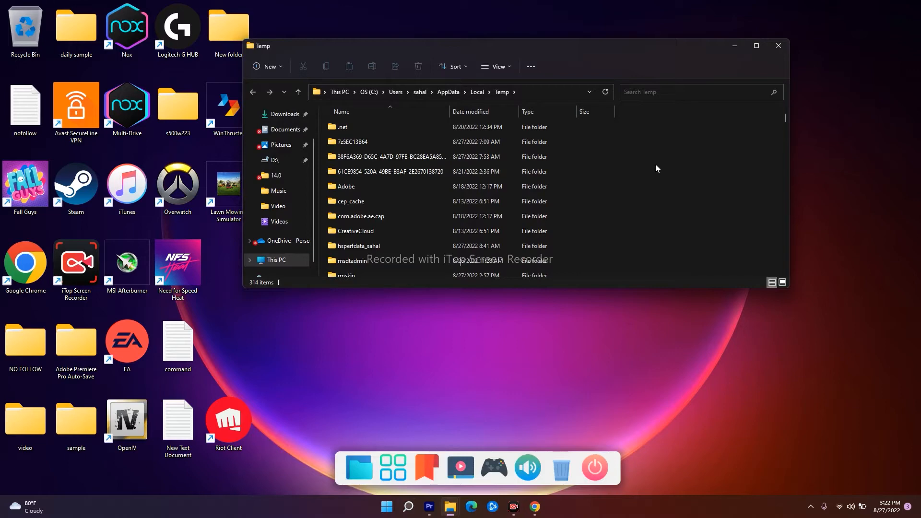
key(ctrl+a)
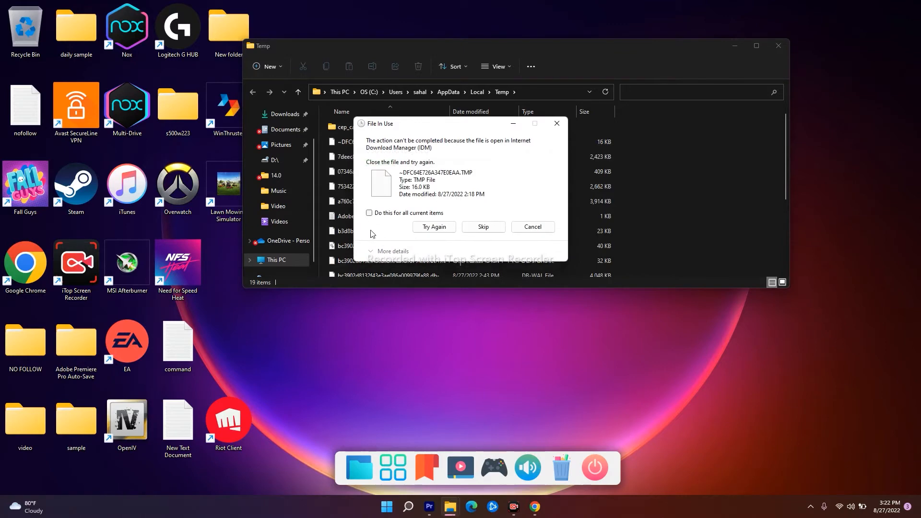
click(484, 227)
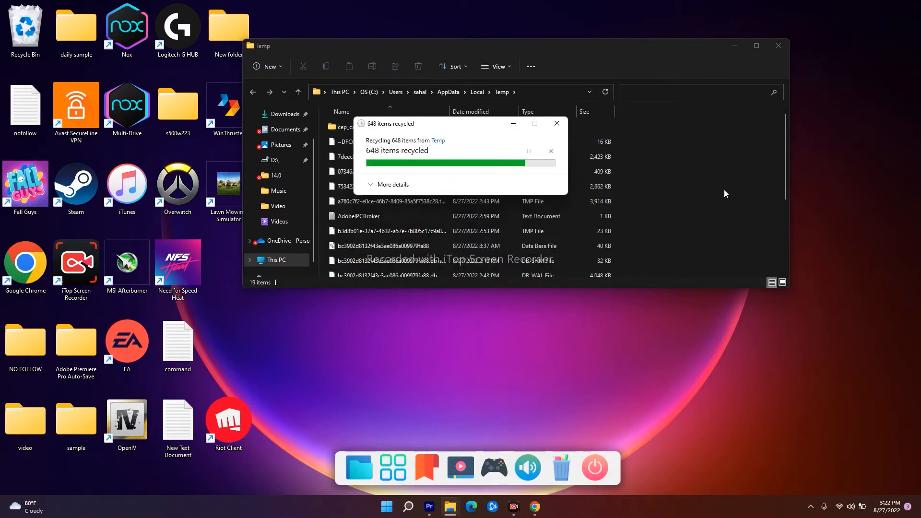
click(778, 45)
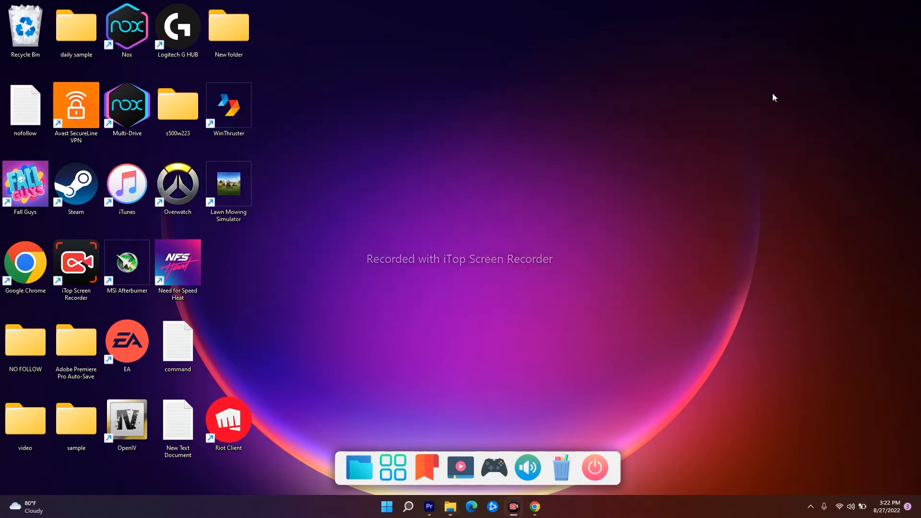
Empty the Recycle Bin from its desktop context menu and launch Settings
right_click(25, 27)
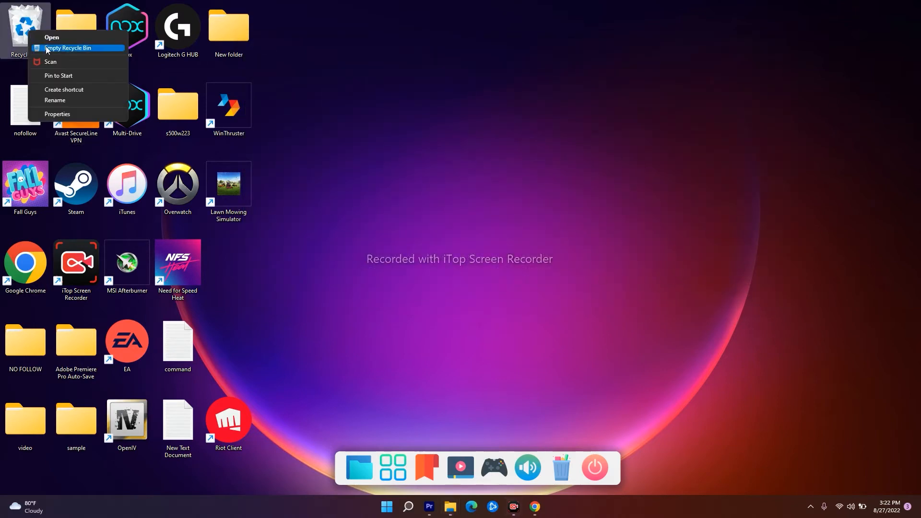
click(68, 48)
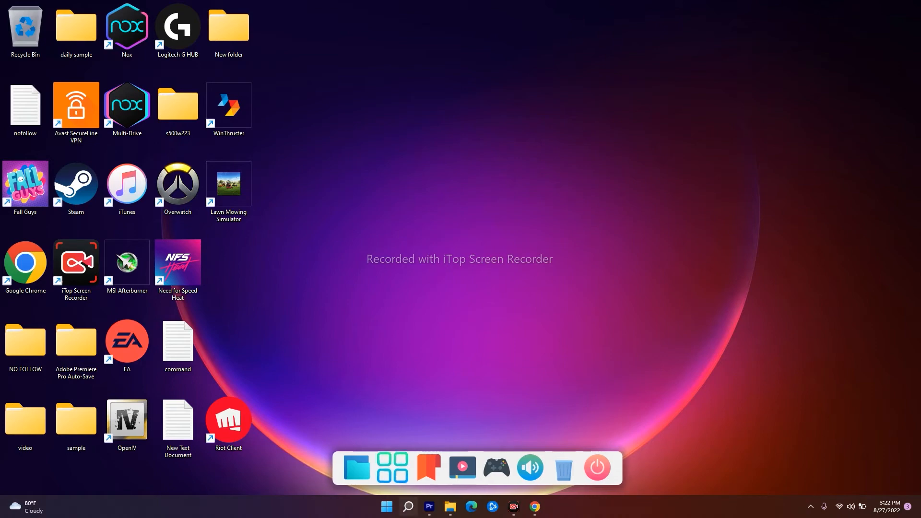
click(408, 507)
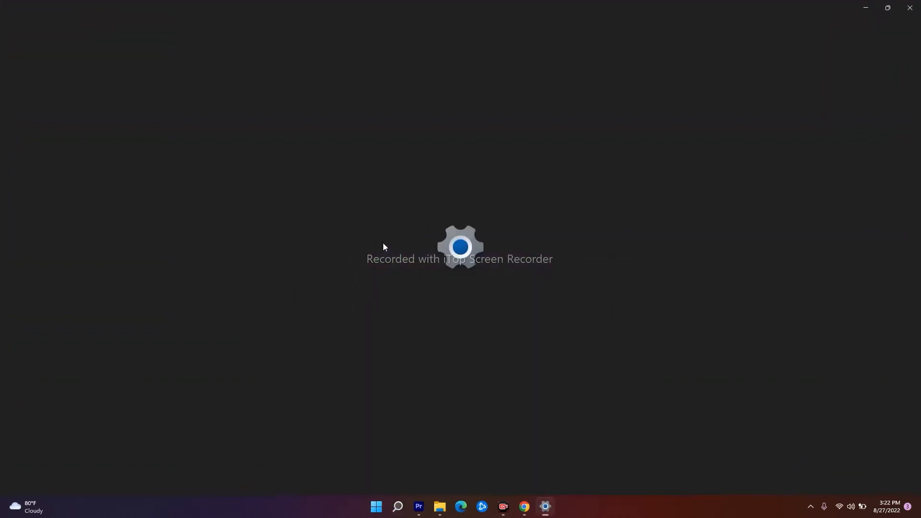
Open Privacy & security in Settings and scroll through its app permissions list
click(545, 506)
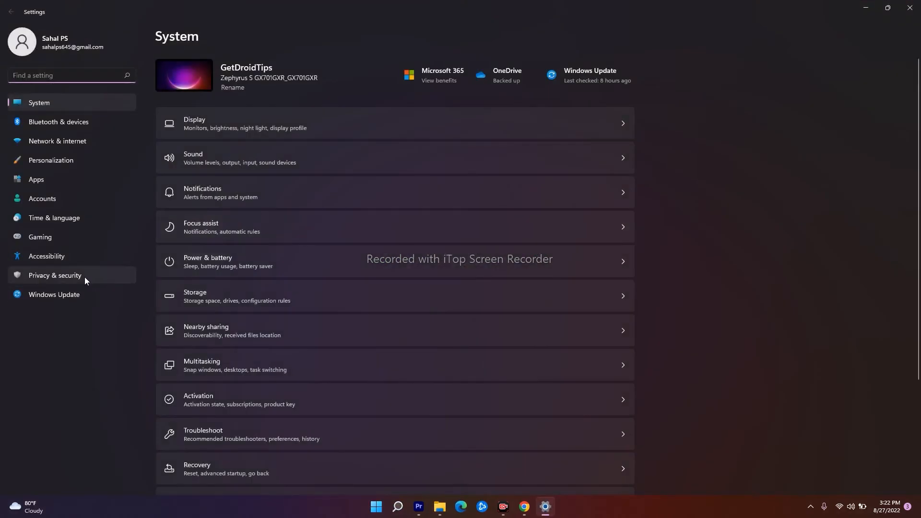
click(55, 275)
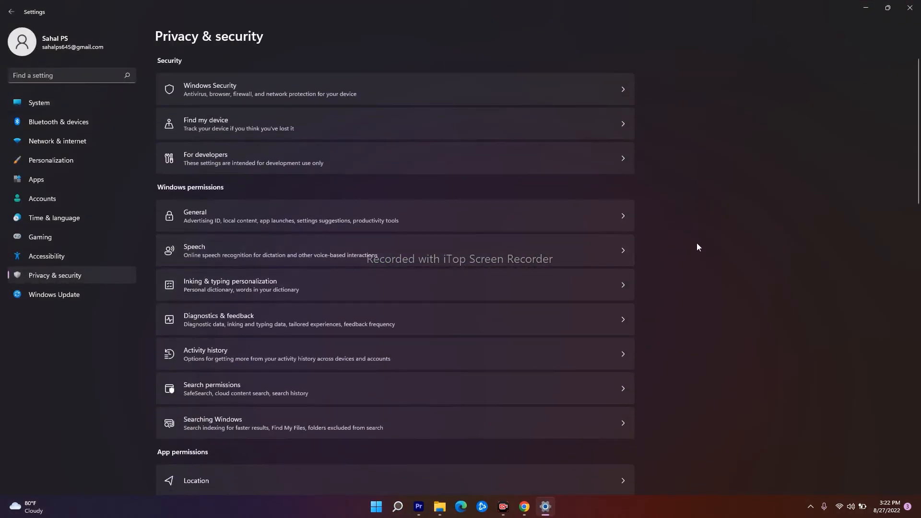
scroll(down, 3)
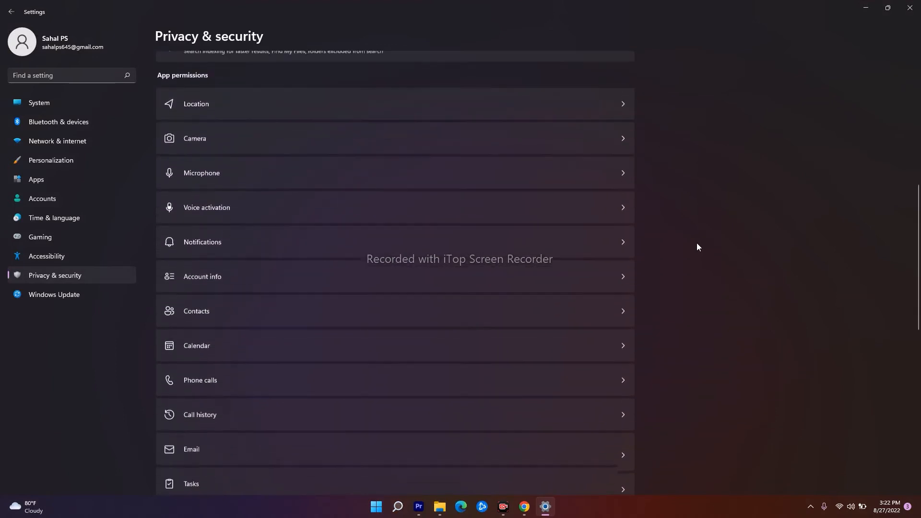
scroll(up, 3)
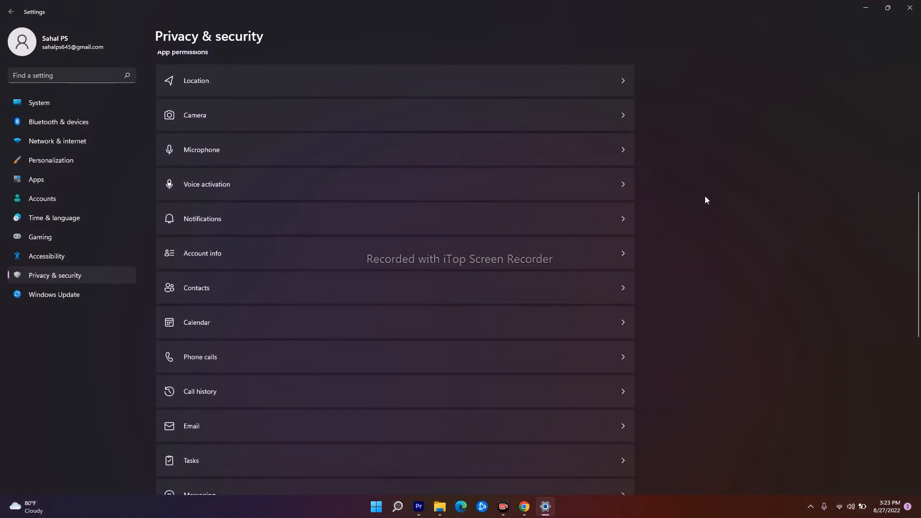
scroll(down, 3)
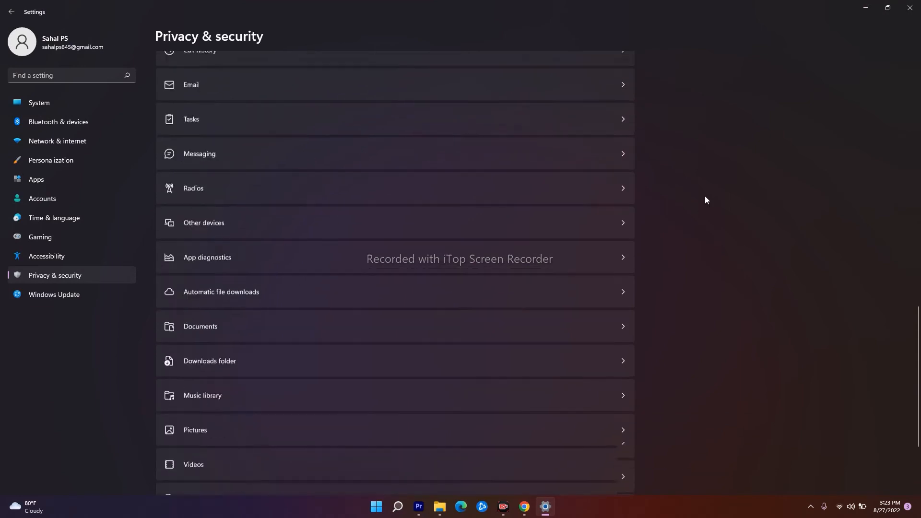
scroll(up, 3)
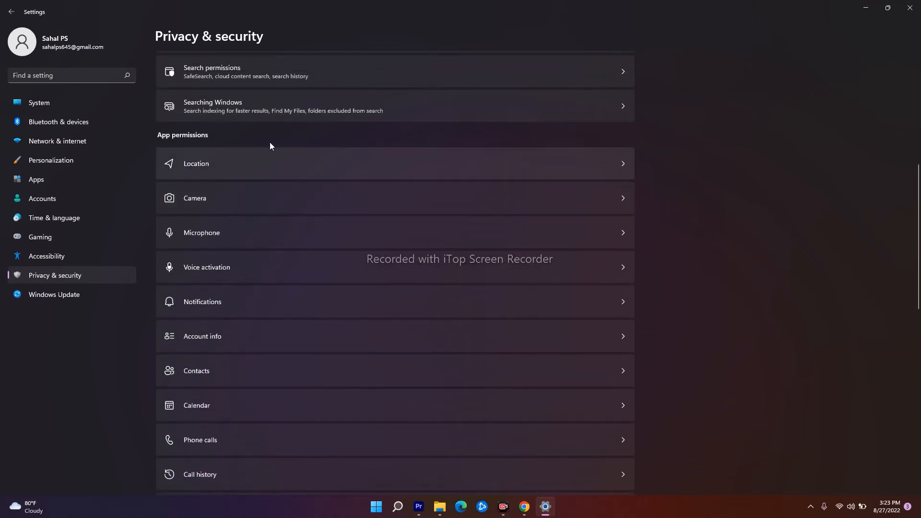
mouse_move(613, 166)
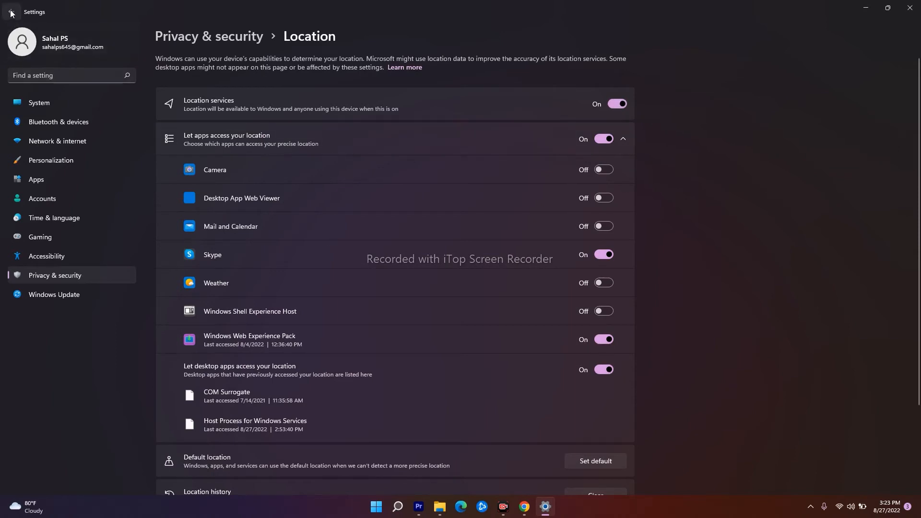
mouse_move(11, 13)
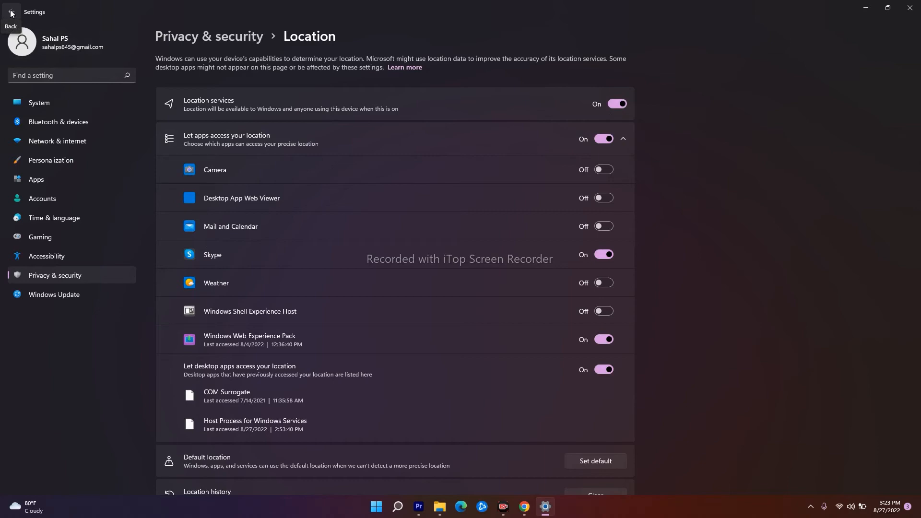
Switch Camera access off for all apps and return to the app permissions list
click(10, 11)
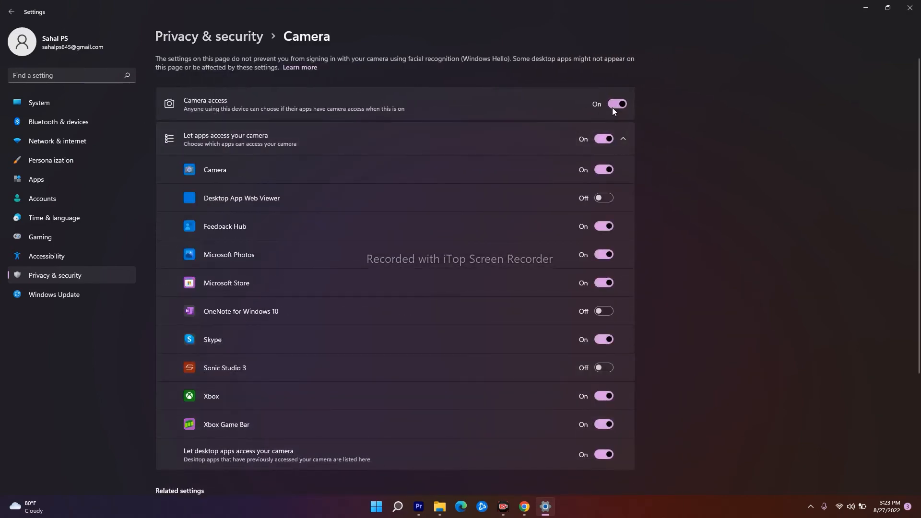
click(617, 104)
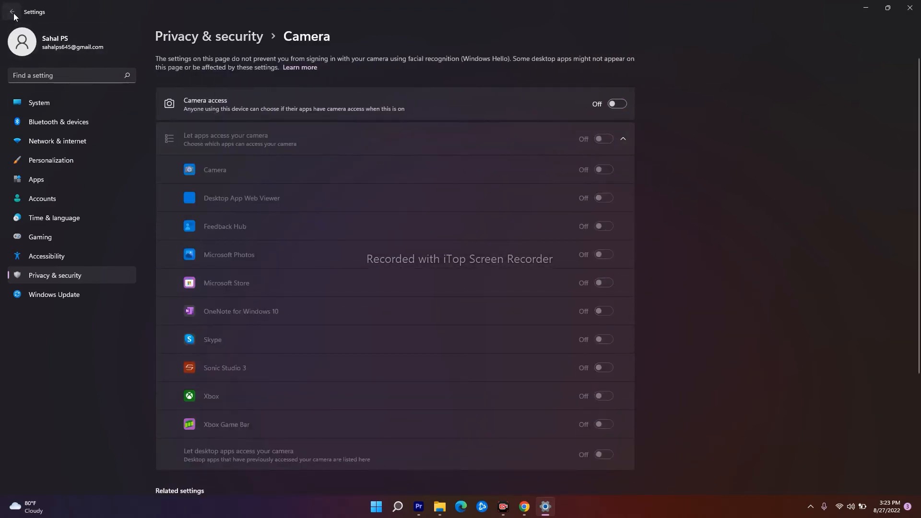
click(10, 12)
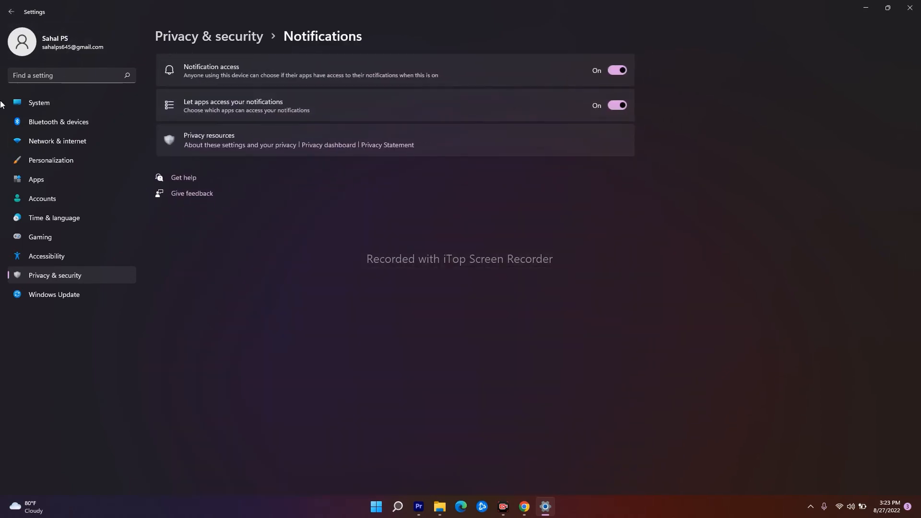
click(10, 11)
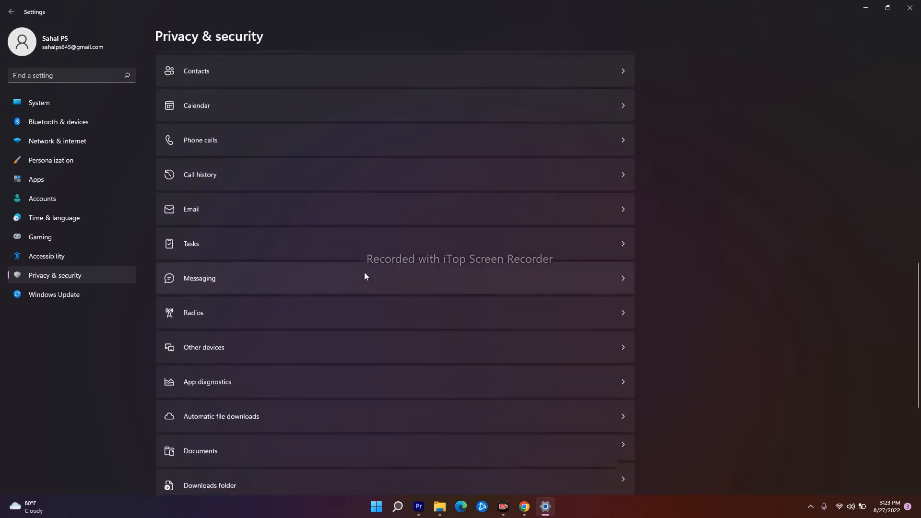
scroll(down, 3)
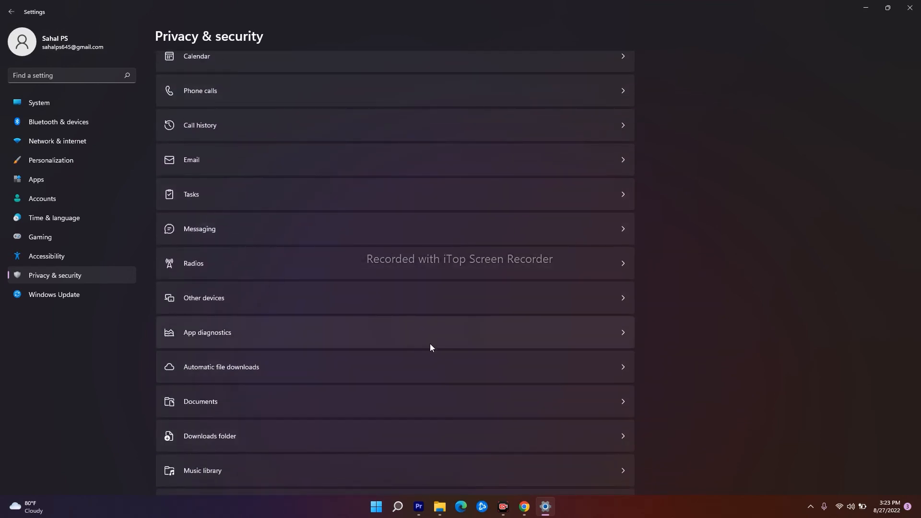
scroll(up, 3)
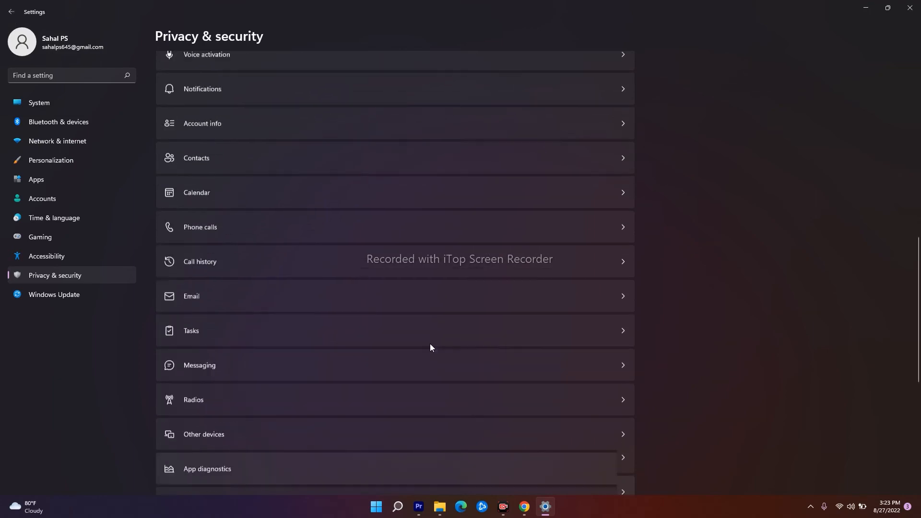
scroll(up, 3)
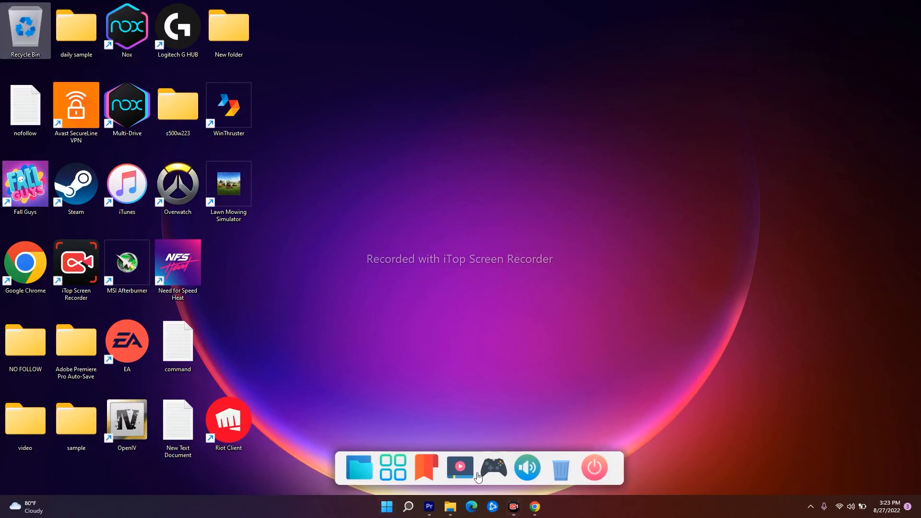
Reopen Settings from the Start button's quick link menu to the System page
right_click(386, 507)
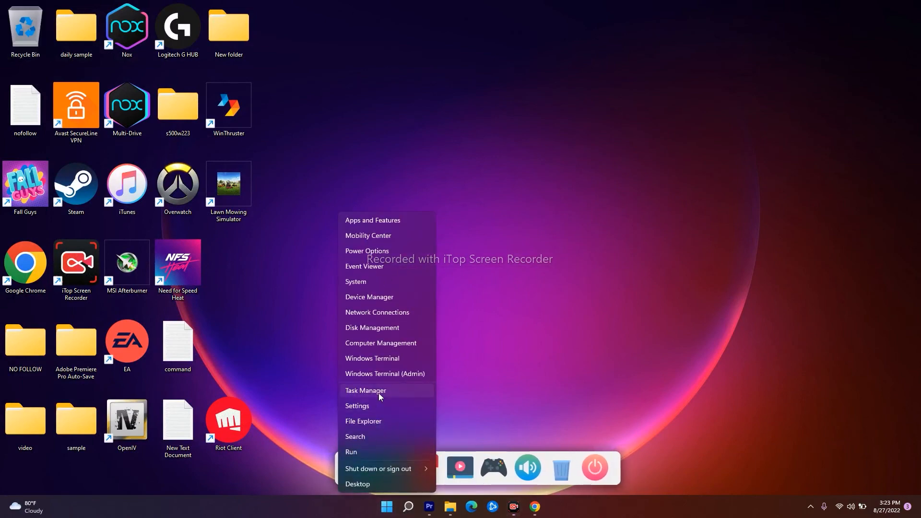
click(357, 406)
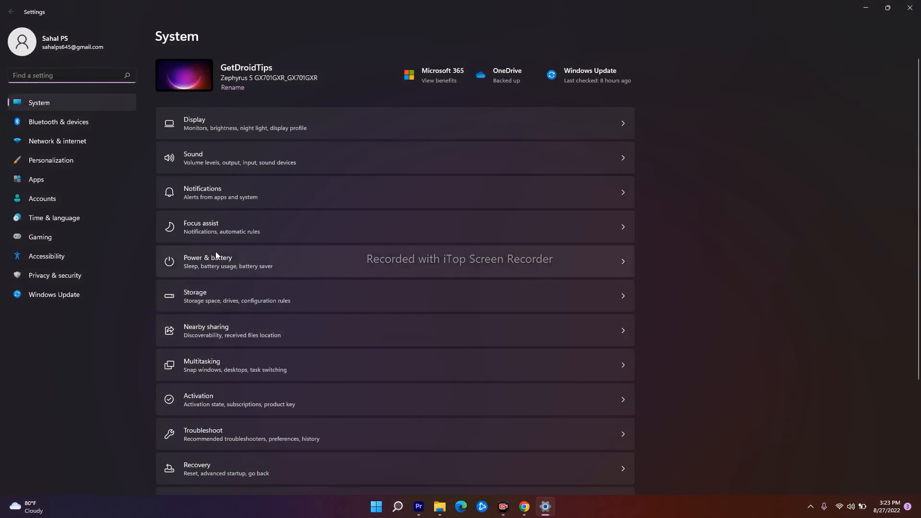
click(58, 141)
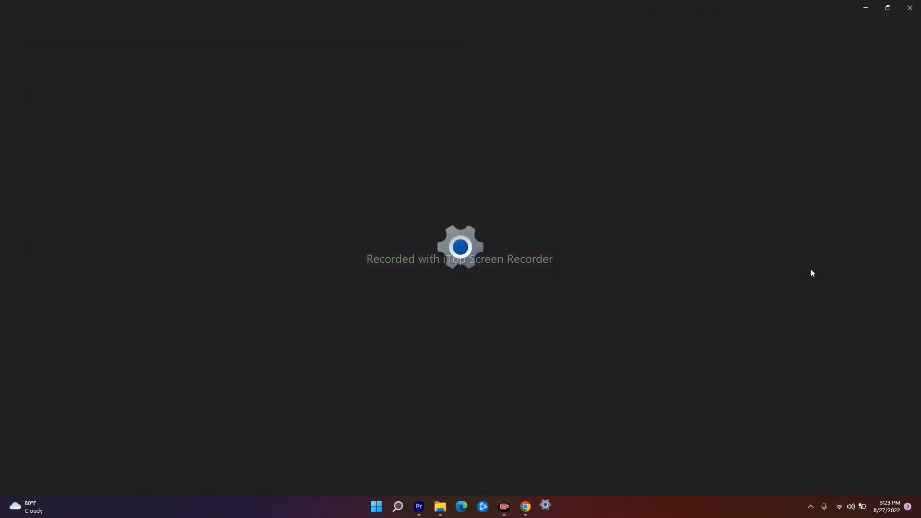
click(545, 510)
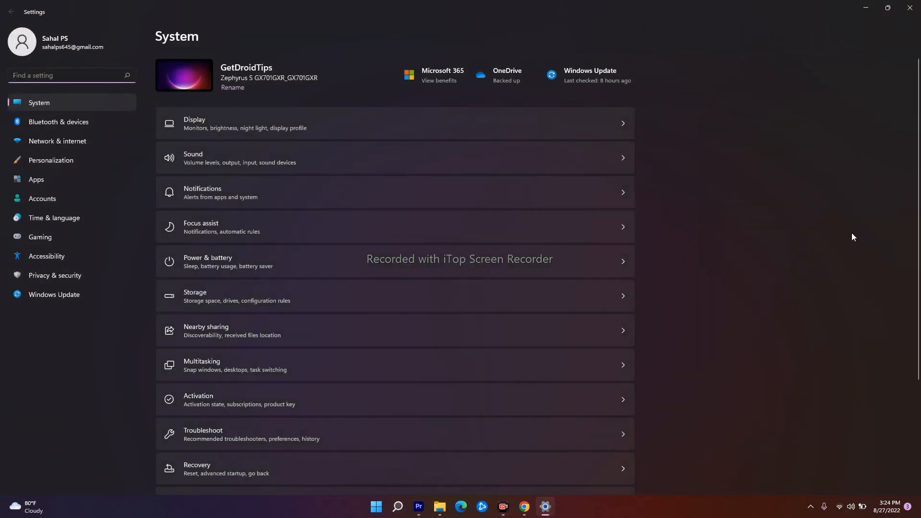
mouse_move(896, 96)
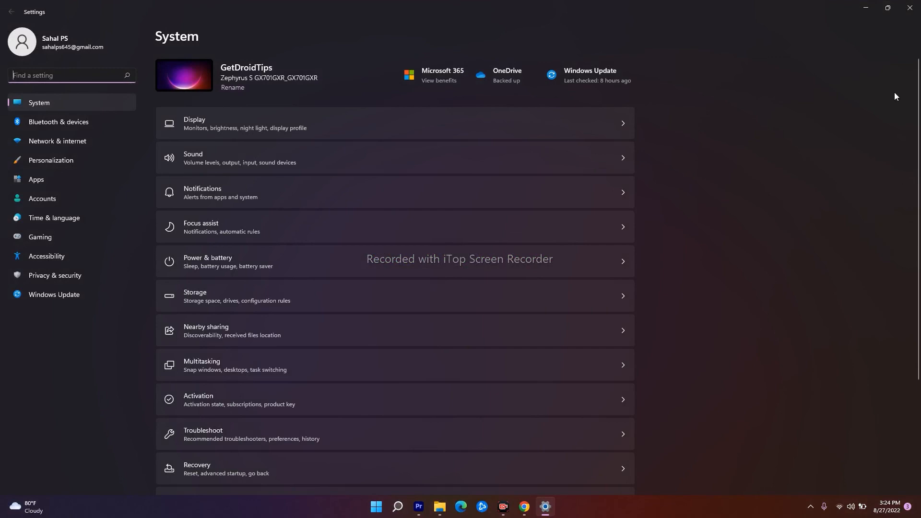